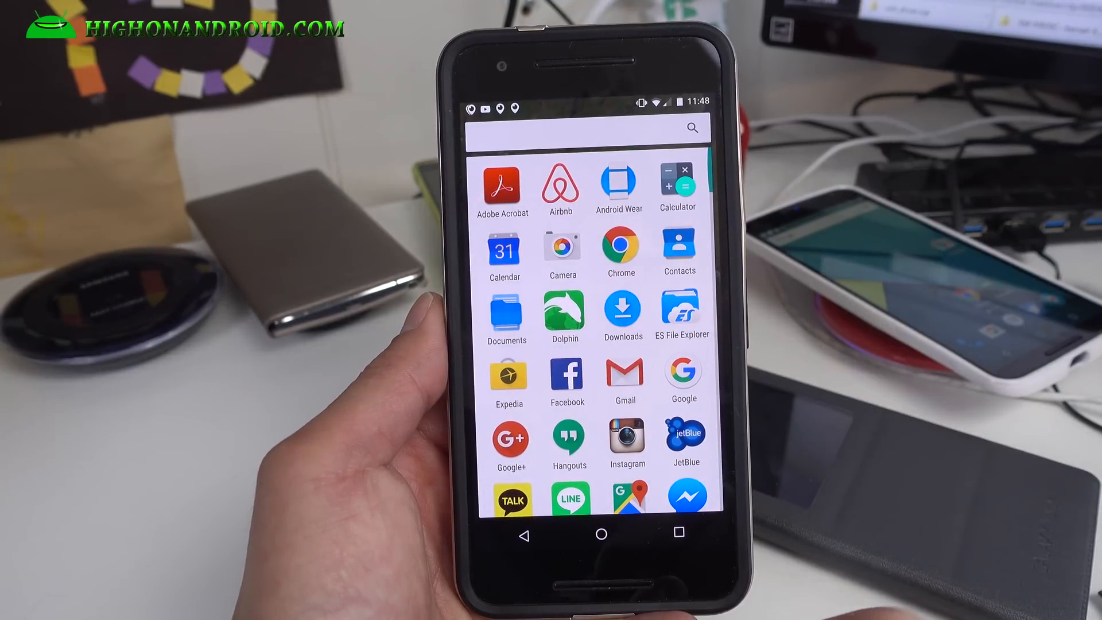
Check the PureNexus 6.0.1 version in About phone, then scroll Settings down to Rom Control
{"action": "scroll", "scroll_direction": "down", "scroll_amount": 3}
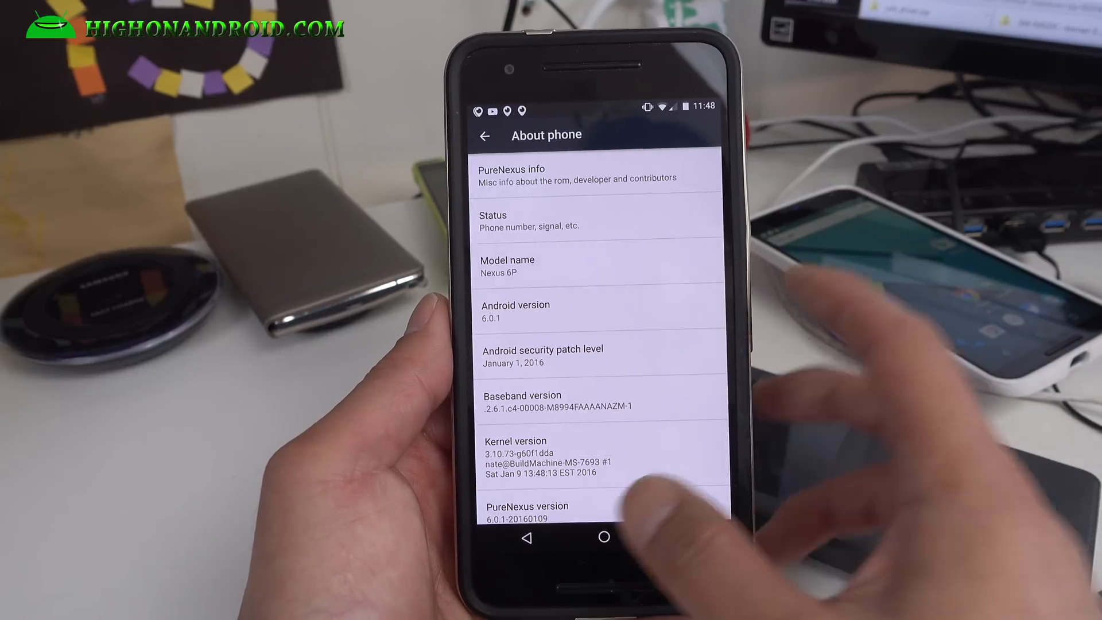
{"action": "left_click", "coordinate": [483, 135]}
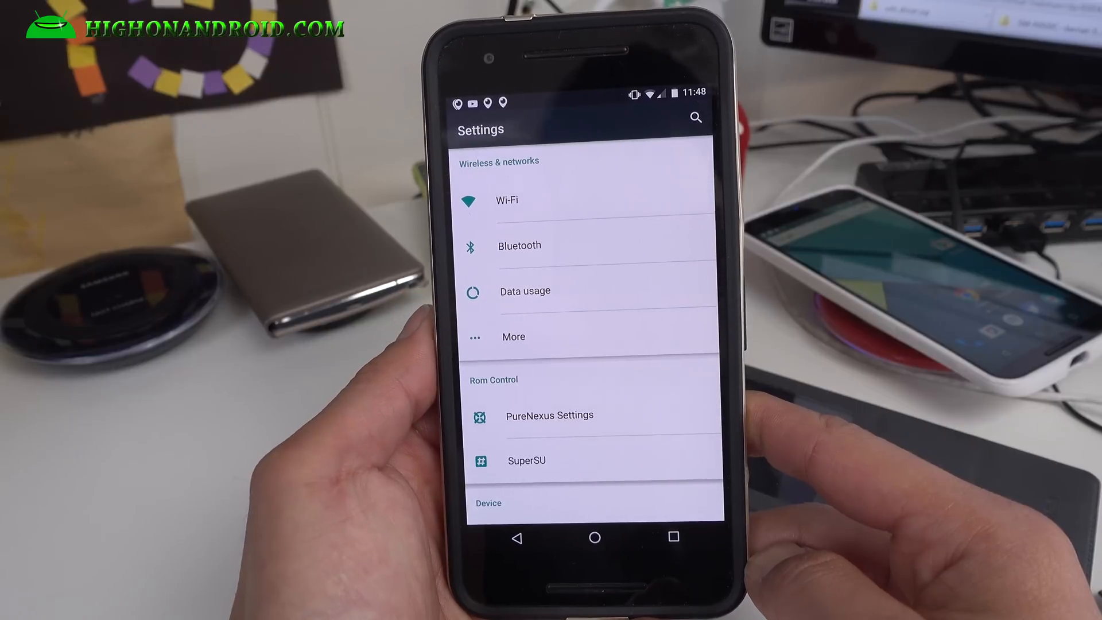
{"action": "scroll", "scroll_direction": "down", "scroll_amount": 3}
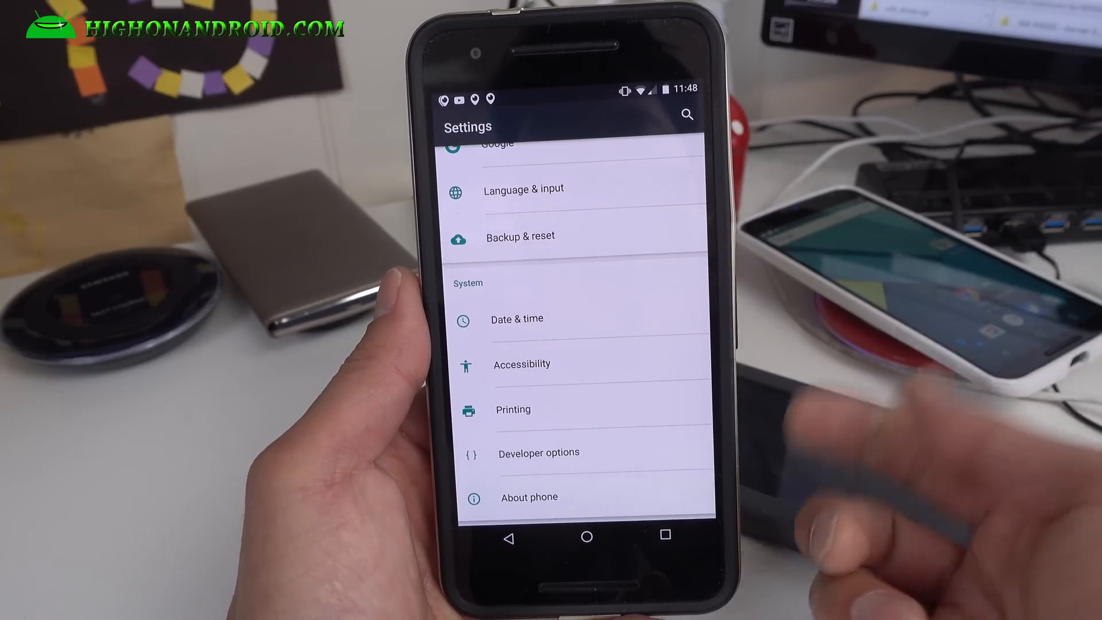
{"action": "scroll", "scroll_direction": "down", "scroll_amount": 3}
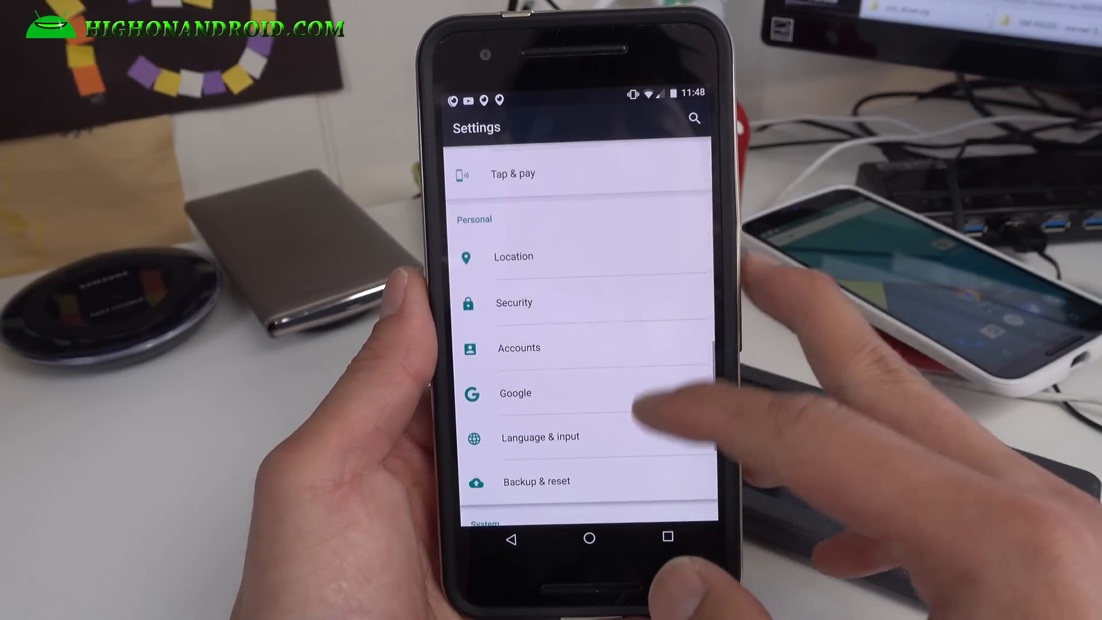
{"action": "scroll", "scroll_direction": "down", "scroll_amount": 3}
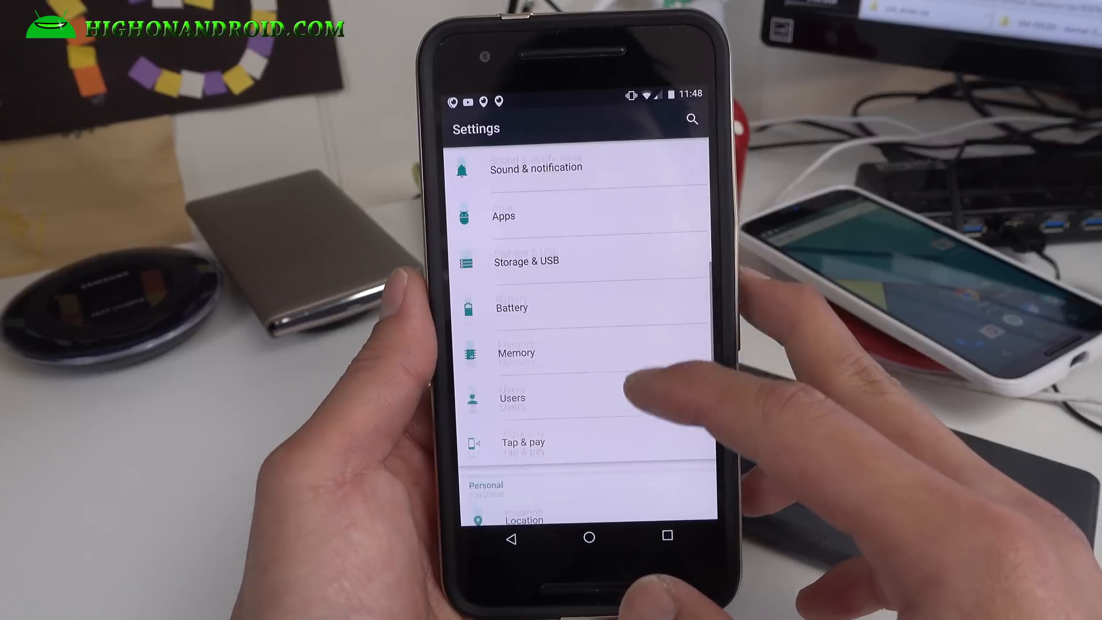
{"action": "scroll", "scroll_direction": "down", "scroll_amount": 3}
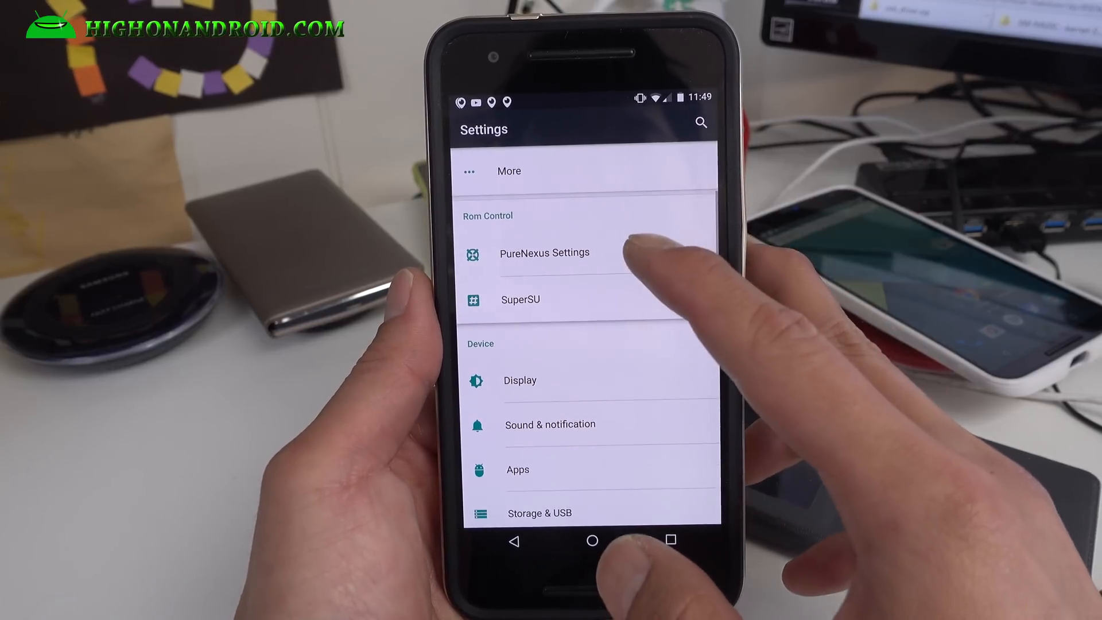
Open PureNexus Settings, scroll its About page credits, and bring up the sections menu
{"action": "left_click", "coordinate": [545, 252]}
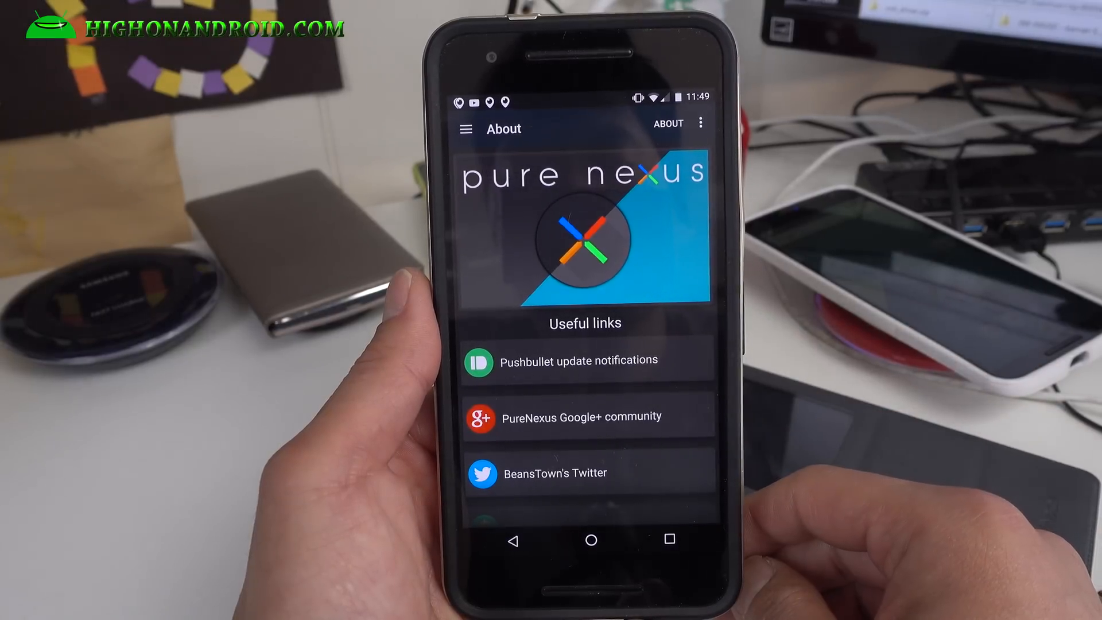
{"action": "scroll", "scroll_direction": "down", "scroll_amount": 3}
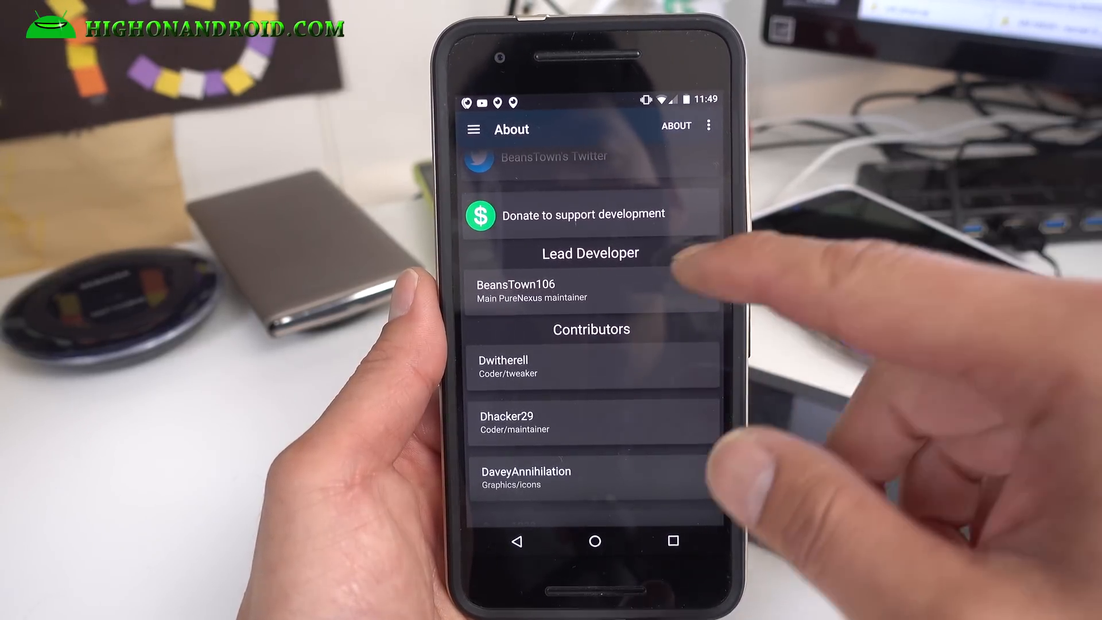
{"action": "scroll", "scroll_direction": "down", "scroll_amount": 3}
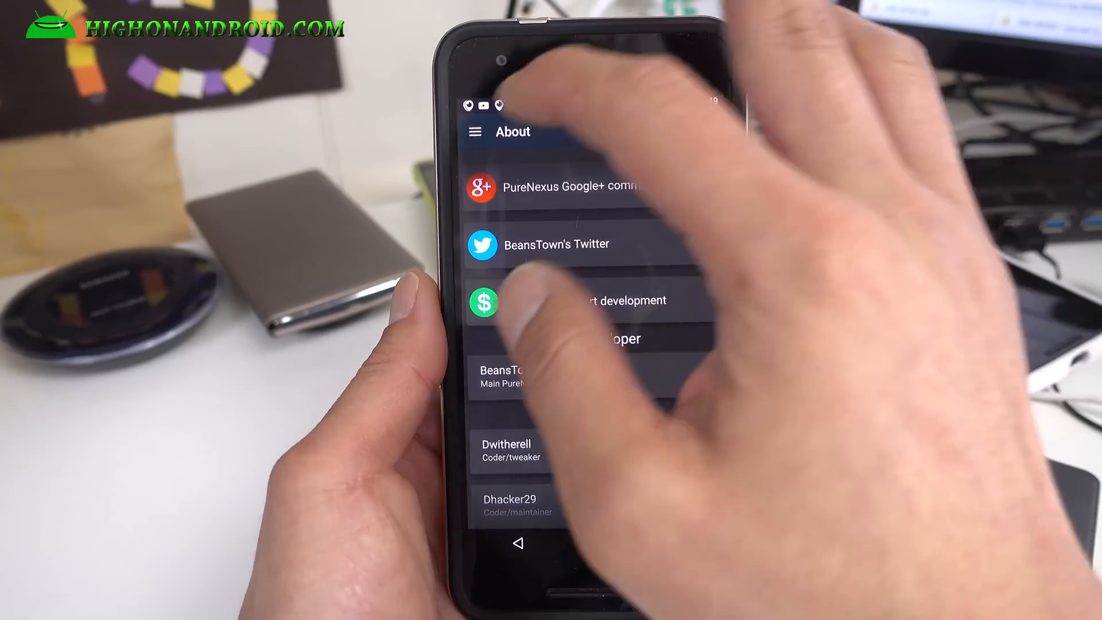
{"action": "left_click", "coordinate": [518, 542]}
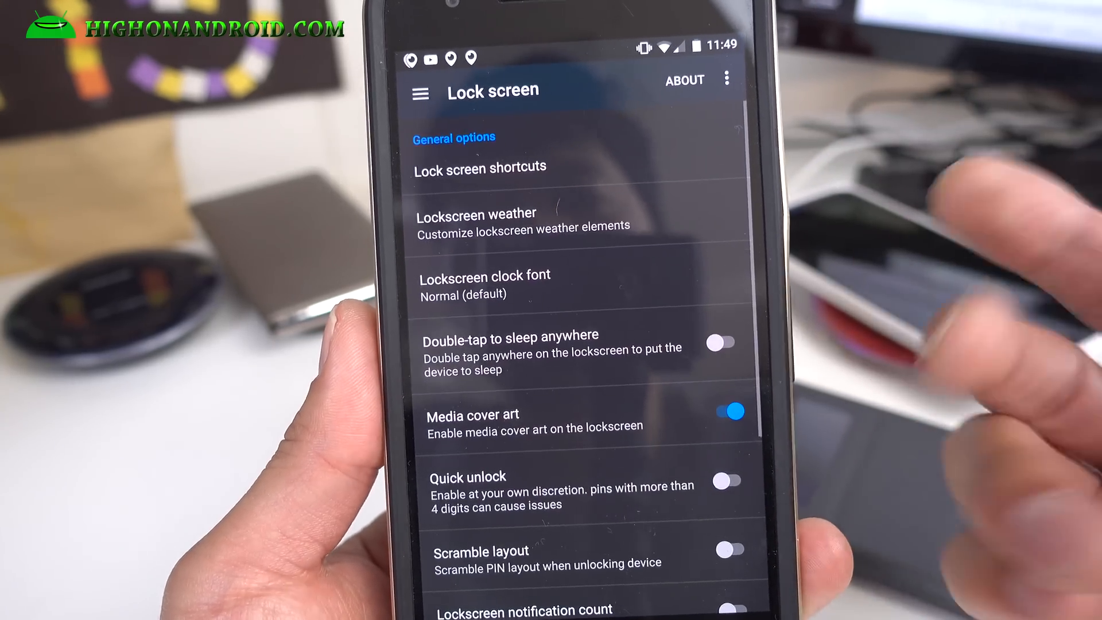
Preview the lock screen shortcut assignments, then head to Notification drawer options
{"action": "left_click", "coordinate": [479, 165]}
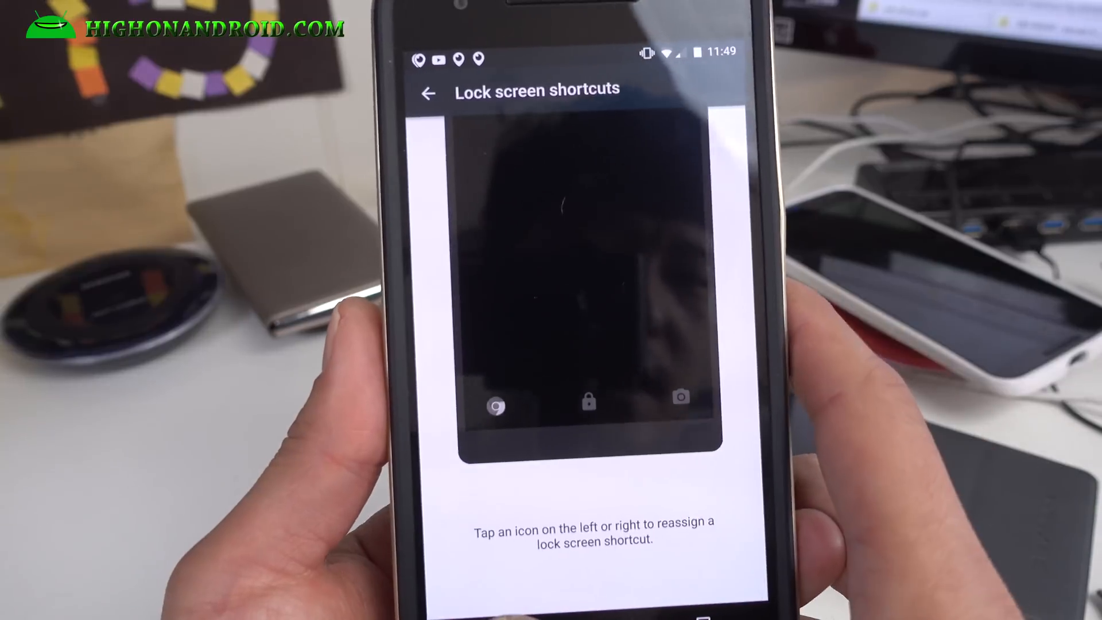
{"action": "left_click", "coordinate": [428, 93]}
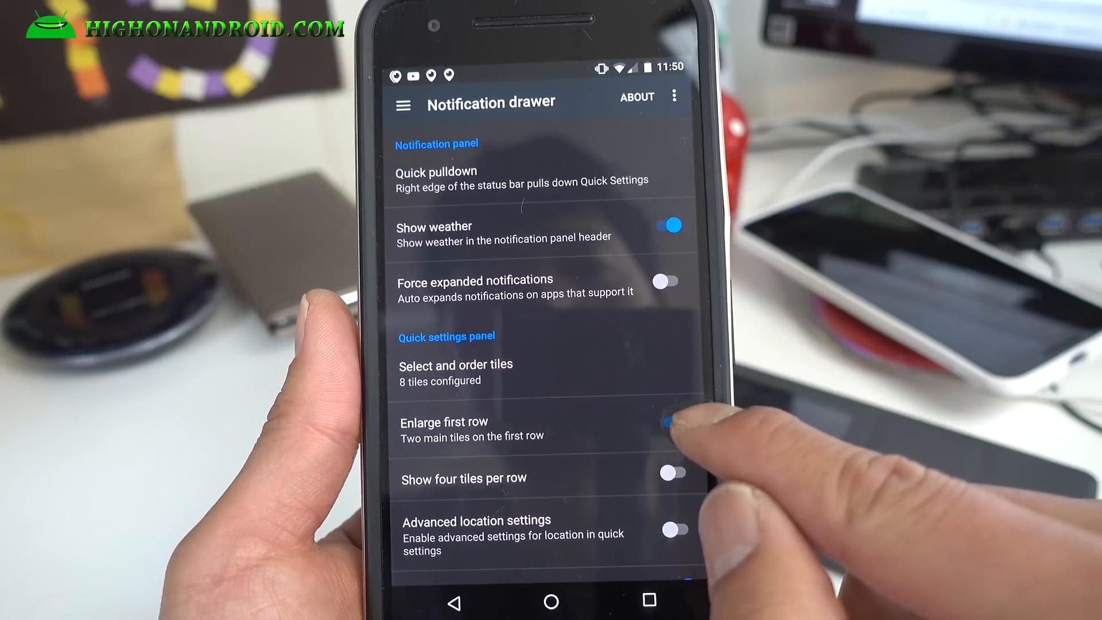
Disable the enlarged first row, enable four tiles per row, and add tiles to reach 12
{"action": "left_click", "coordinate": [666, 420]}
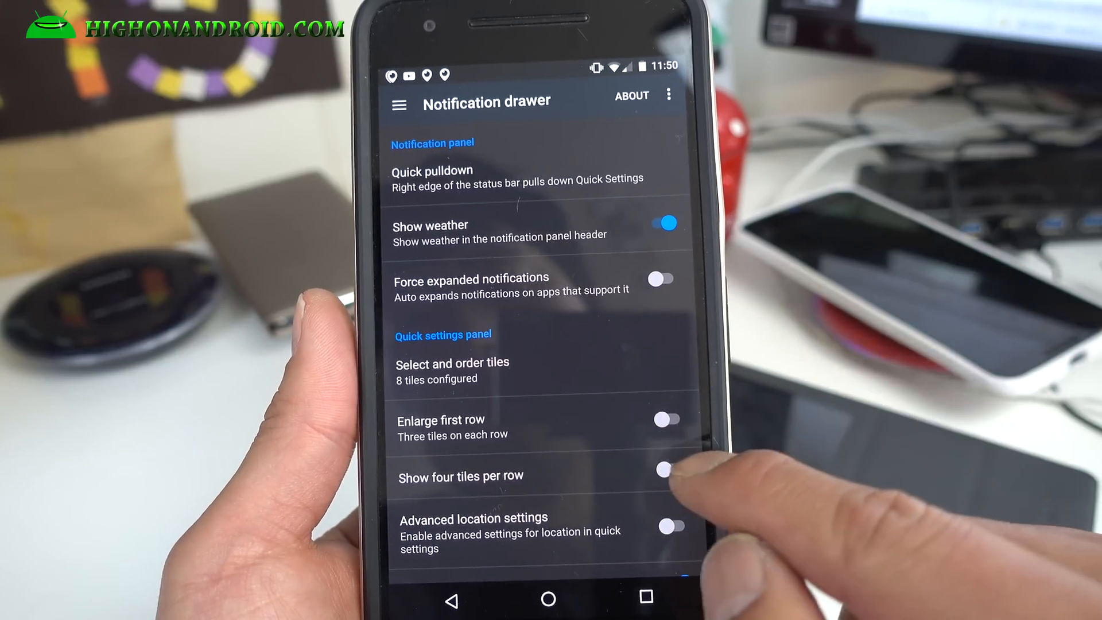
{"action": "left_click", "coordinate": [664, 469]}
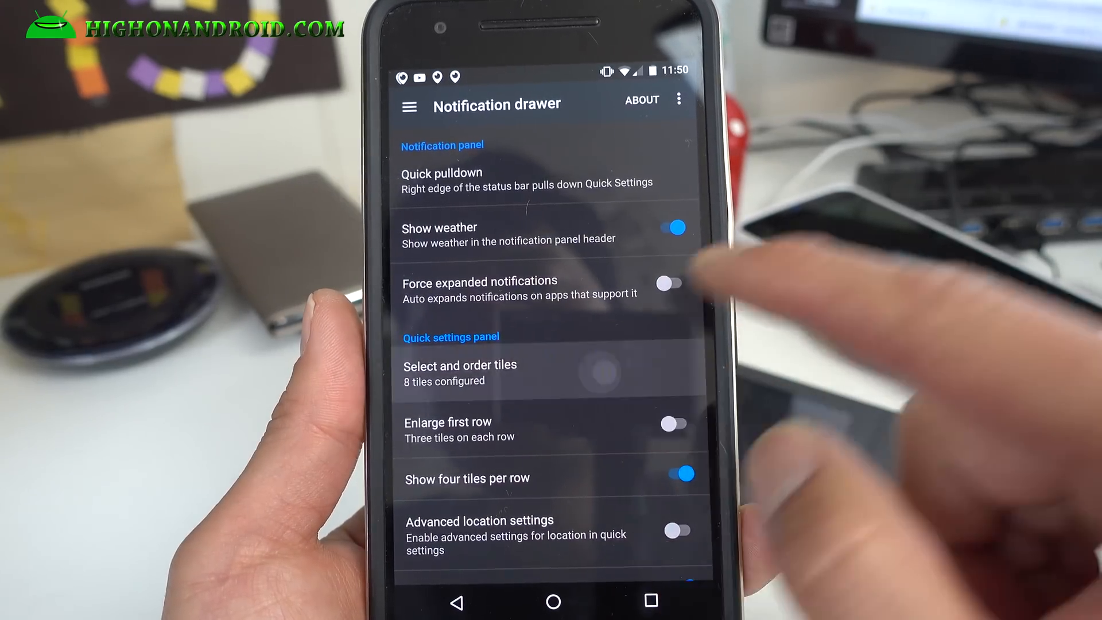
{"action": "left_click", "coordinate": [460, 373]}
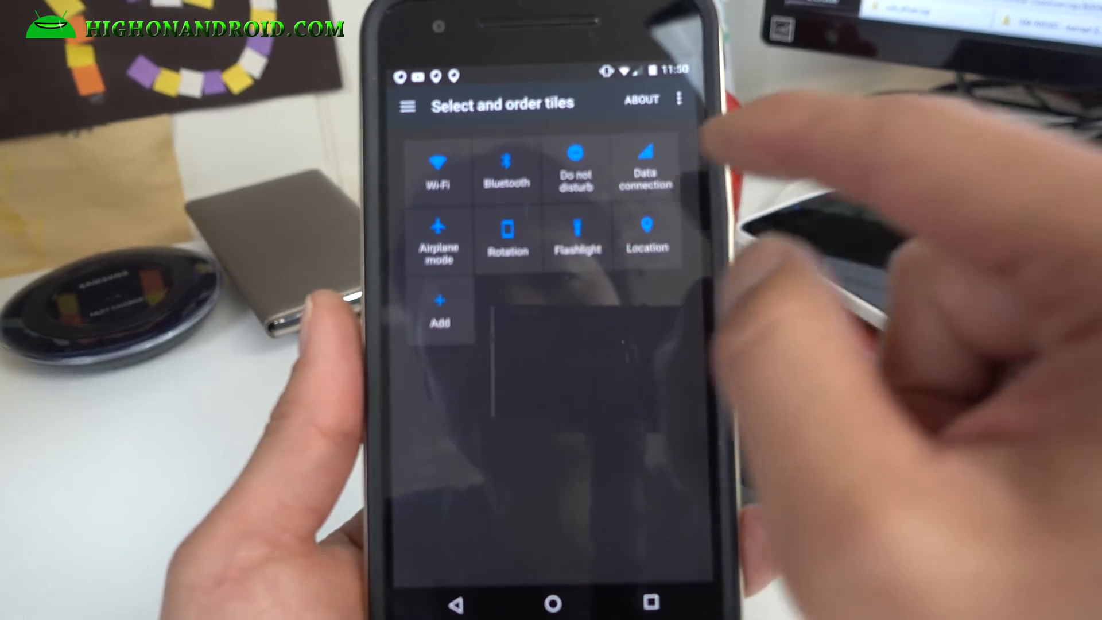
{"action": "left_click", "coordinate": [440, 309]}
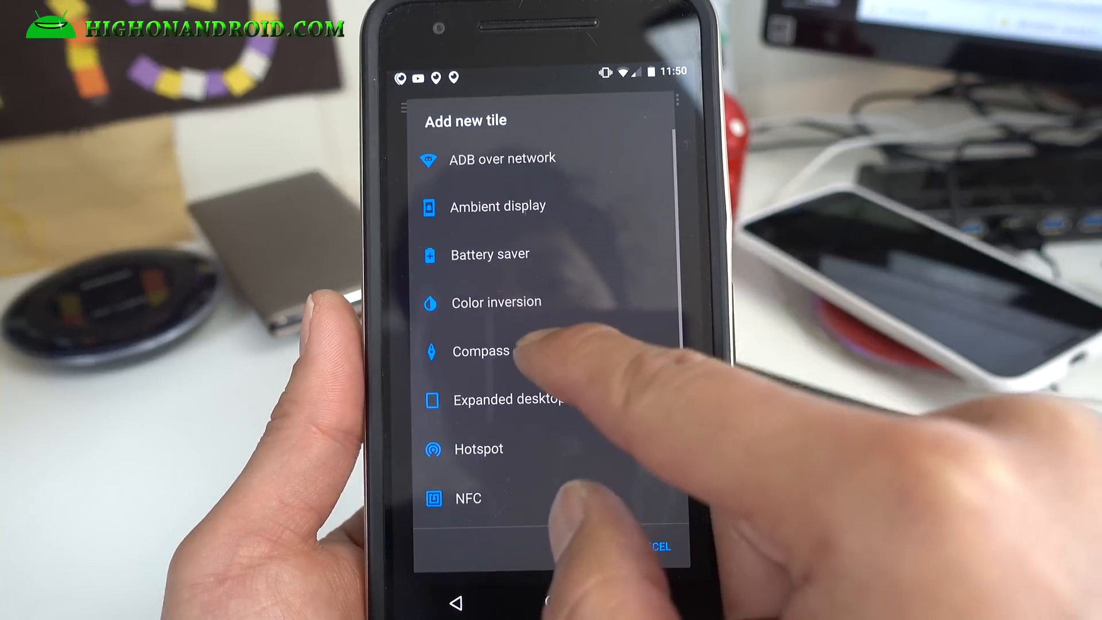
{"action": "left_click", "coordinate": [480, 351]}
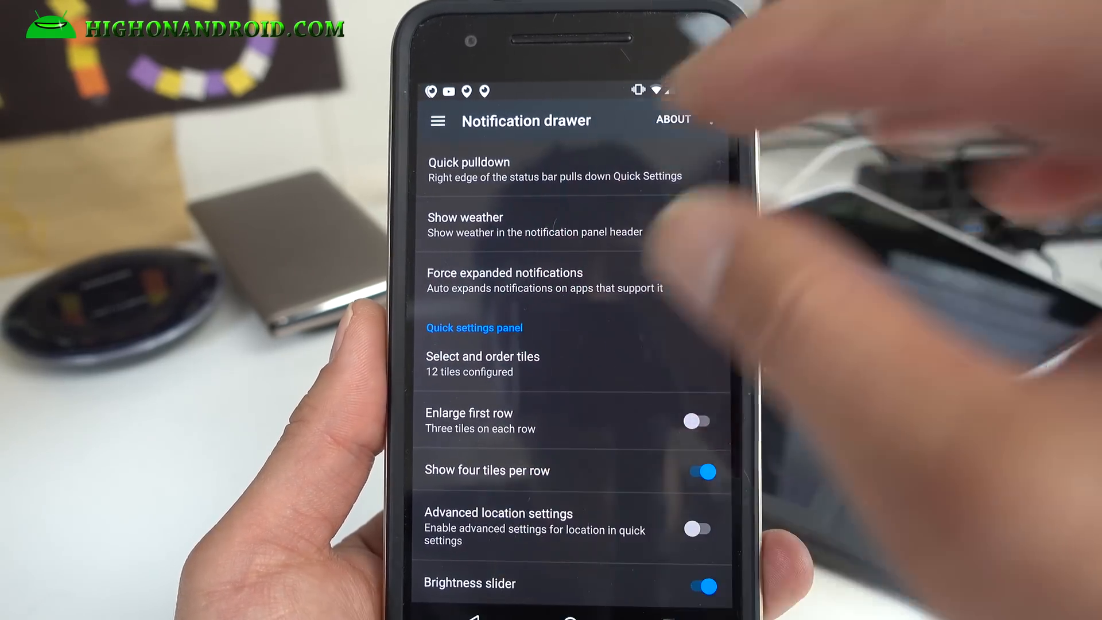
{"action": "left_click", "coordinate": [707, 225]}
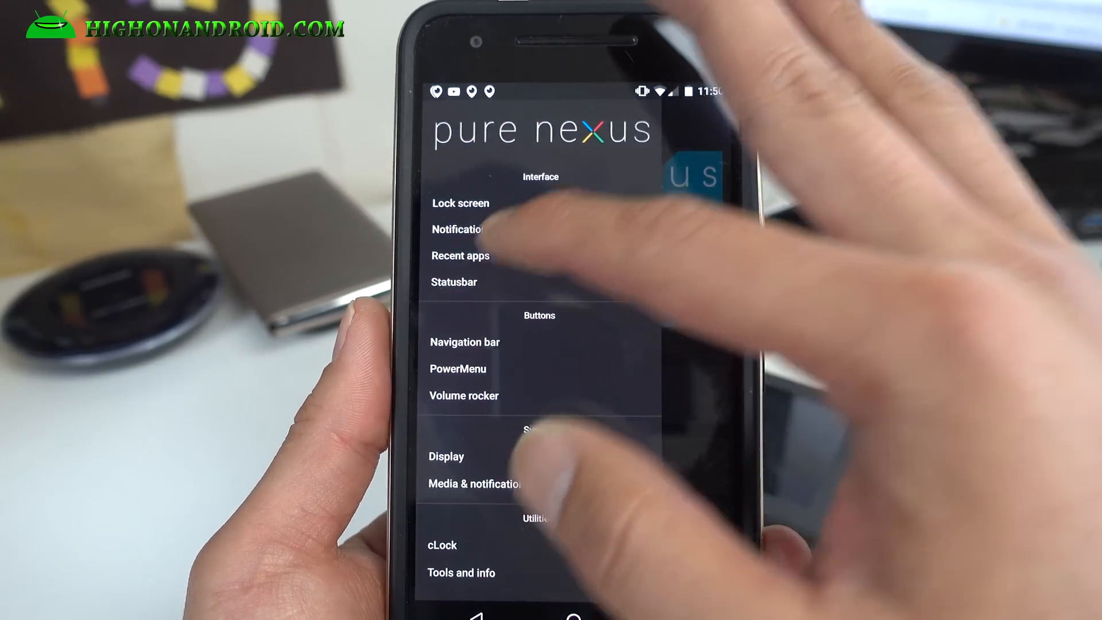
Unlock the navigation bar button layout with the edit pencil and review the navigation bar options
{"action": "left_click", "coordinate": [461, 254]}
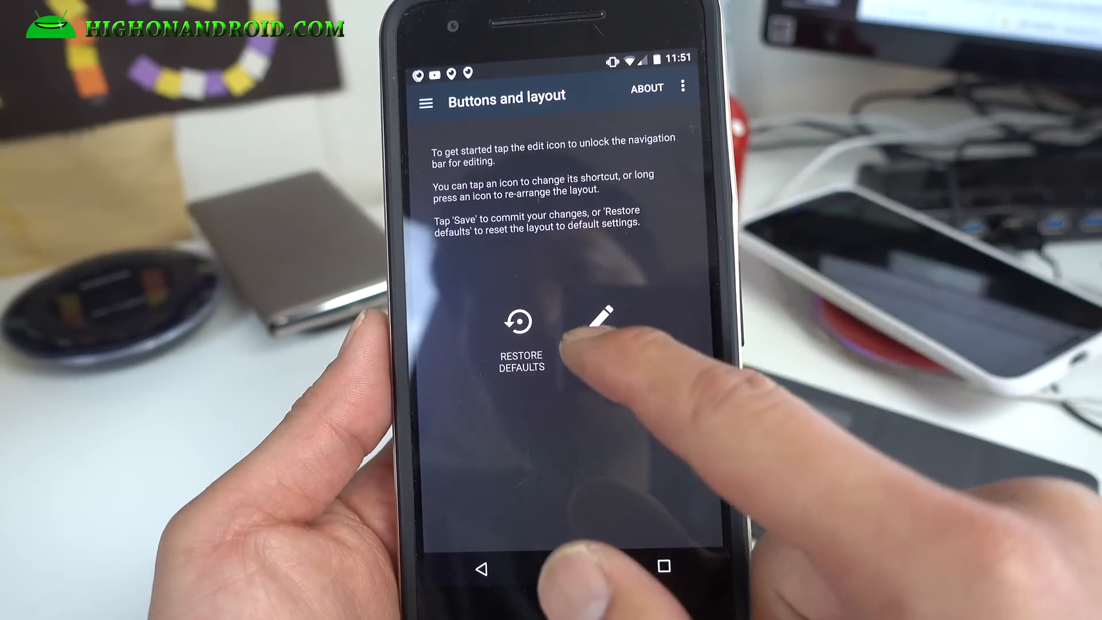
{"action": "left_click", "coordinate": [595, 322]}
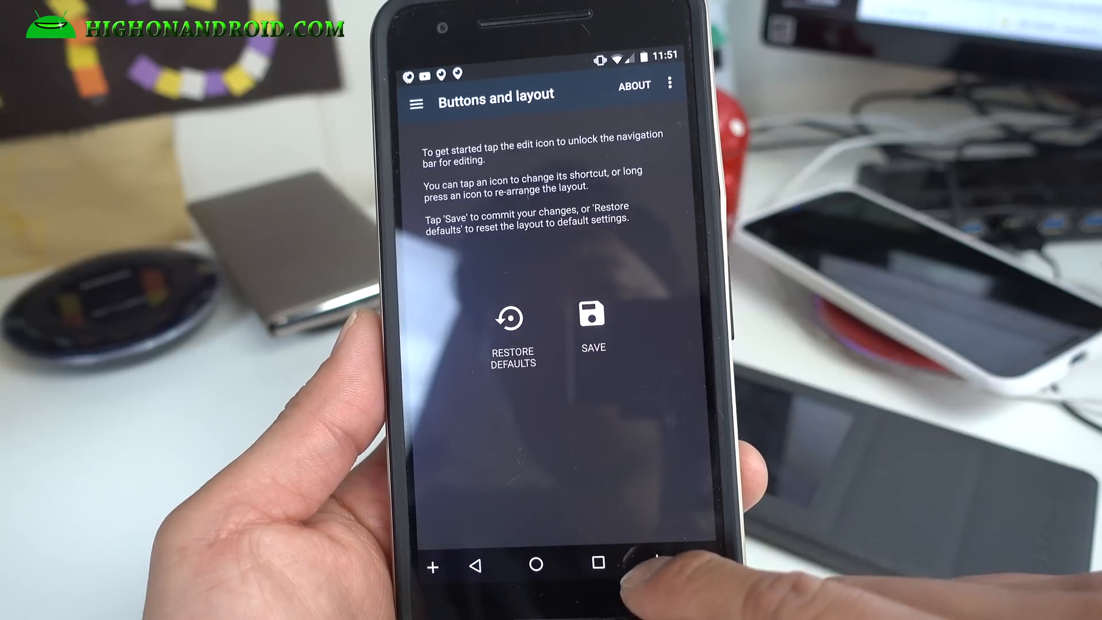
{"action": "left_click", "coordinate": [656, 563]}
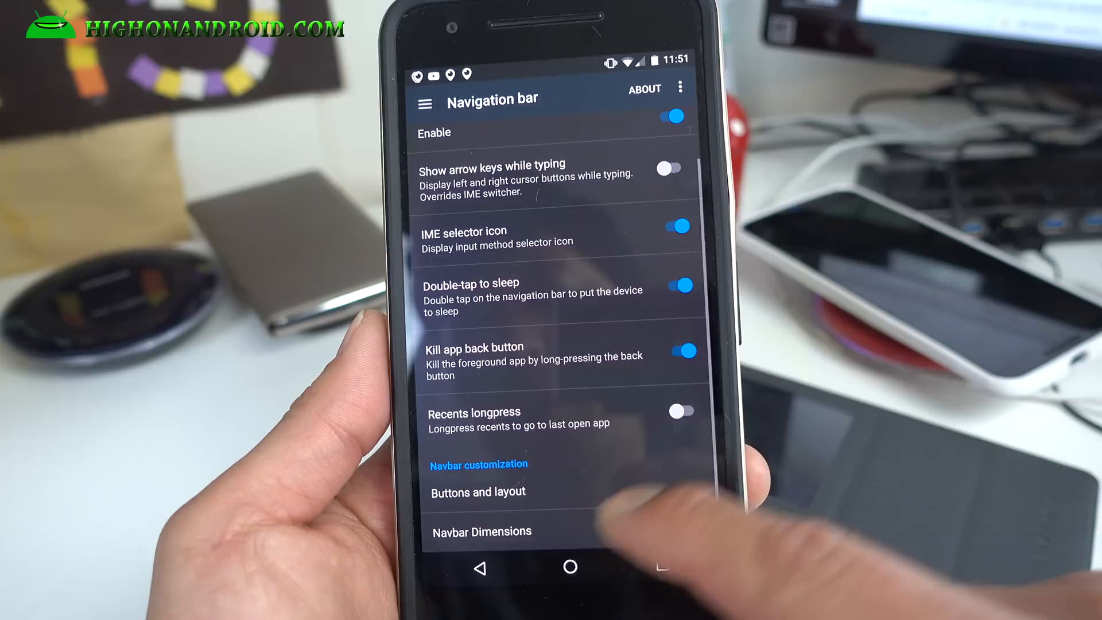
{"action": "left_click", "coordinate": [481, 531]}
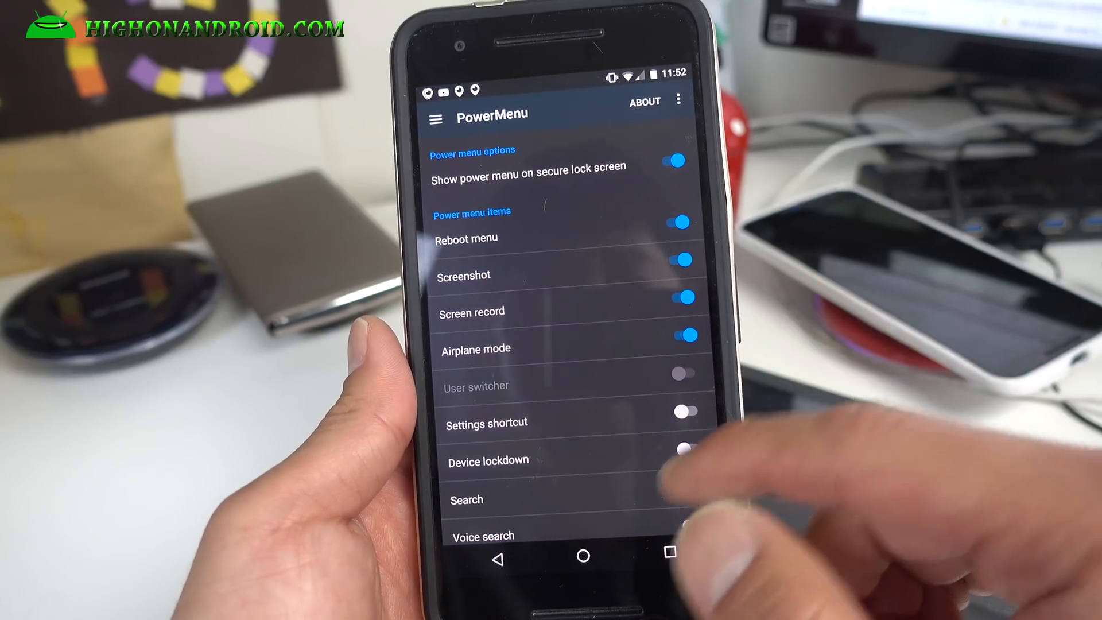
Scroll past the power menu options to Tools and info, then return to the home screen
{"action": "scroll", "scroll_direction": "down", "scroll_amount": 3}
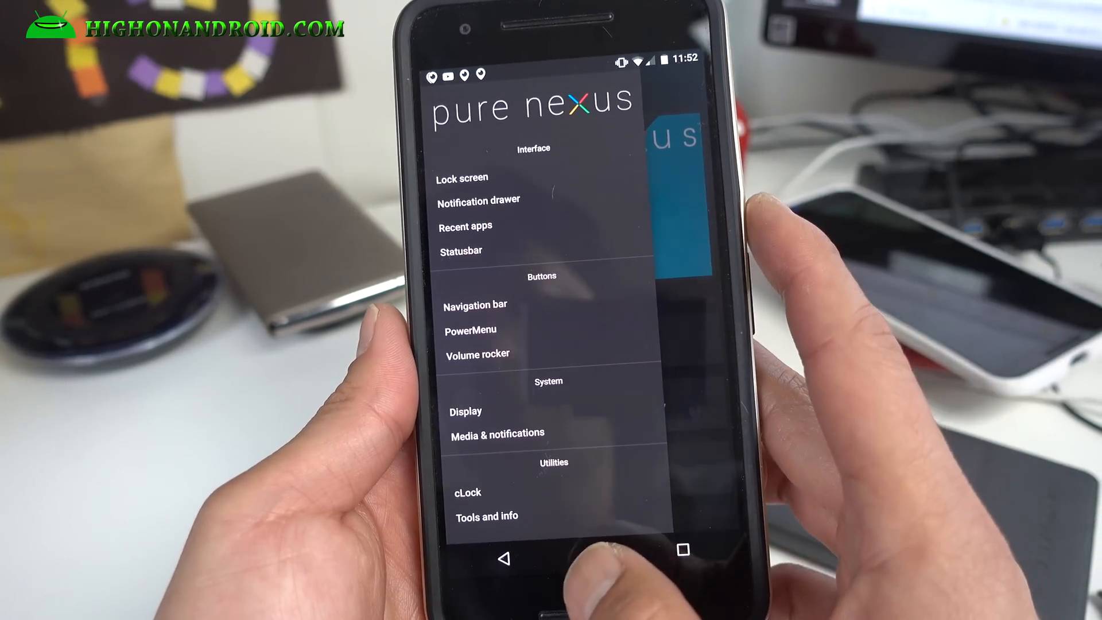
{"action": "left_click", "coordinate": [485, 515]}
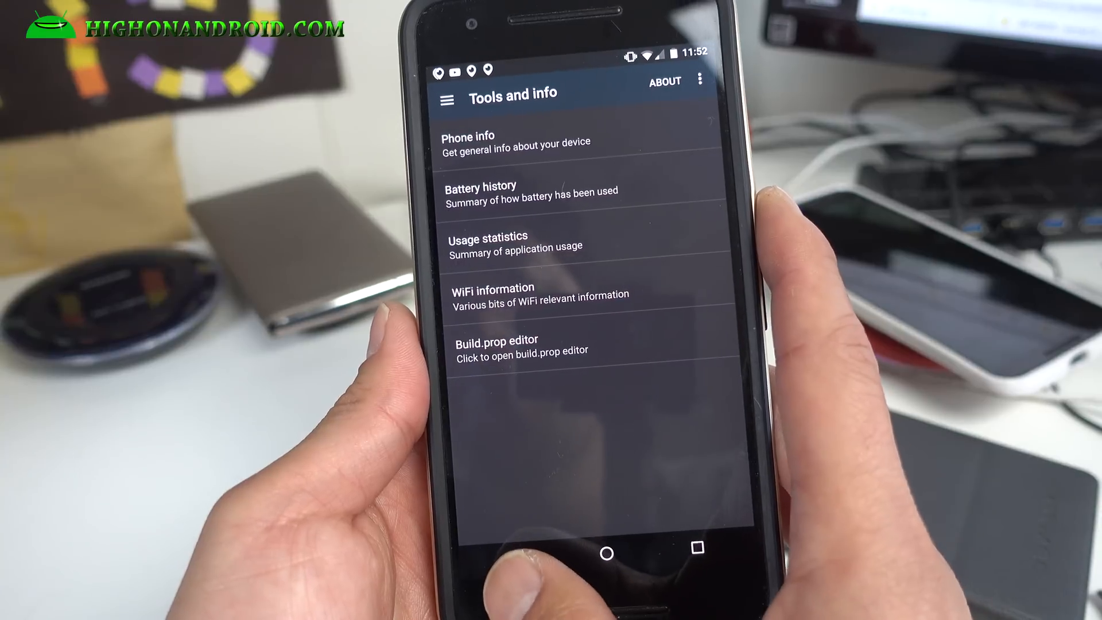
{"action": "left_click", "coordinate": [606, 553]}
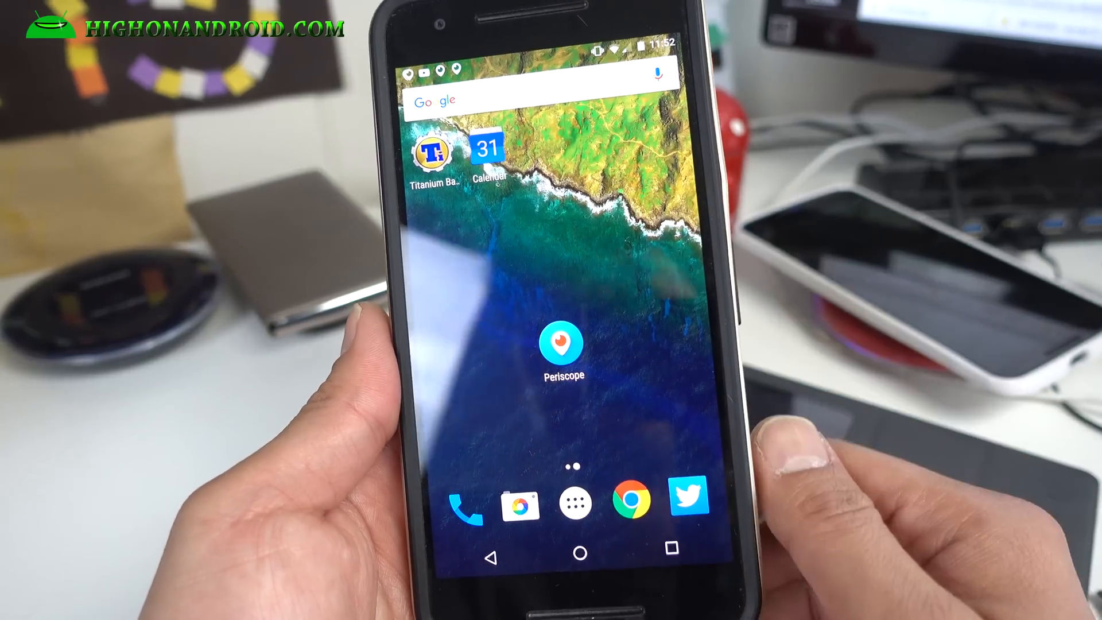